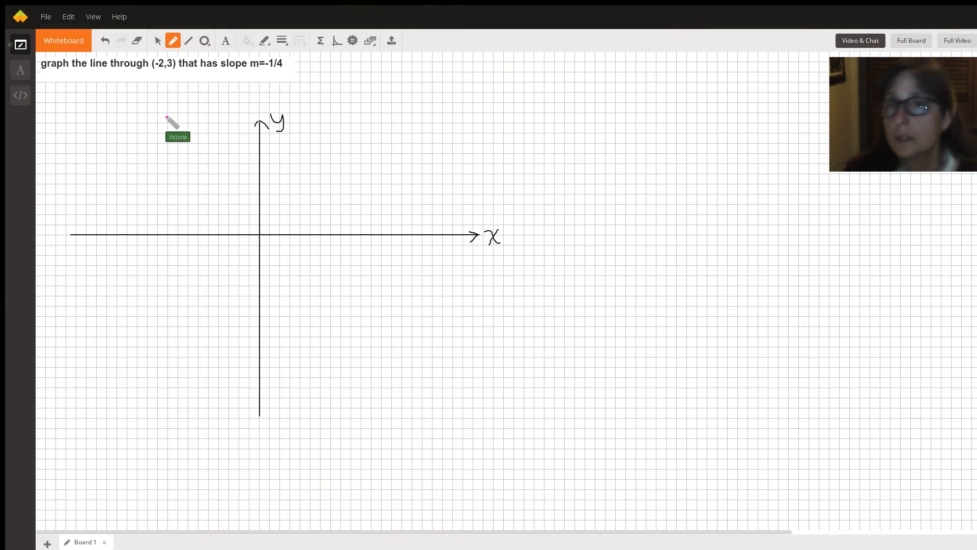
{"action": "mouse_move", "coordinate": [134, 83]}
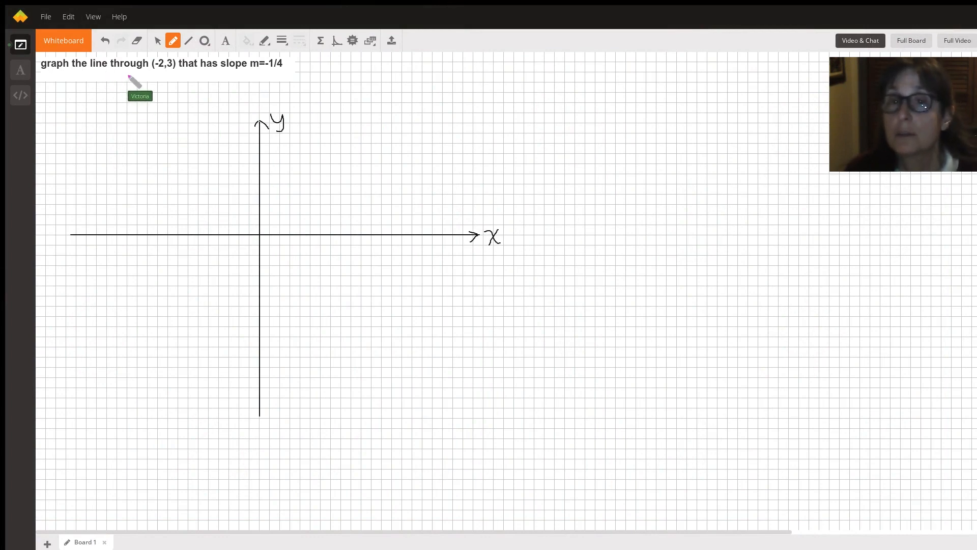
{"action": "mouse_move", "coordinate": [237, 81]}
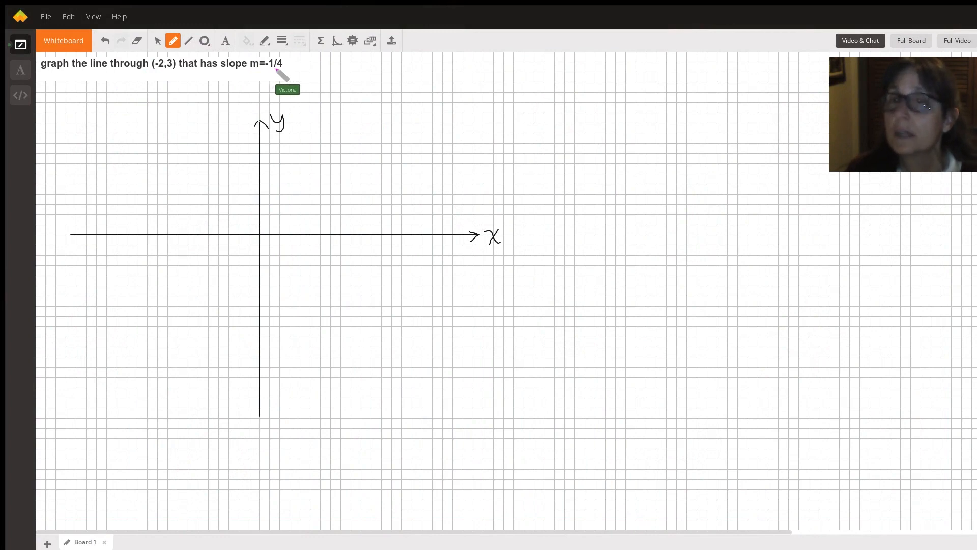
{"action": "mouse_move", "coordinate": [74, 112]}
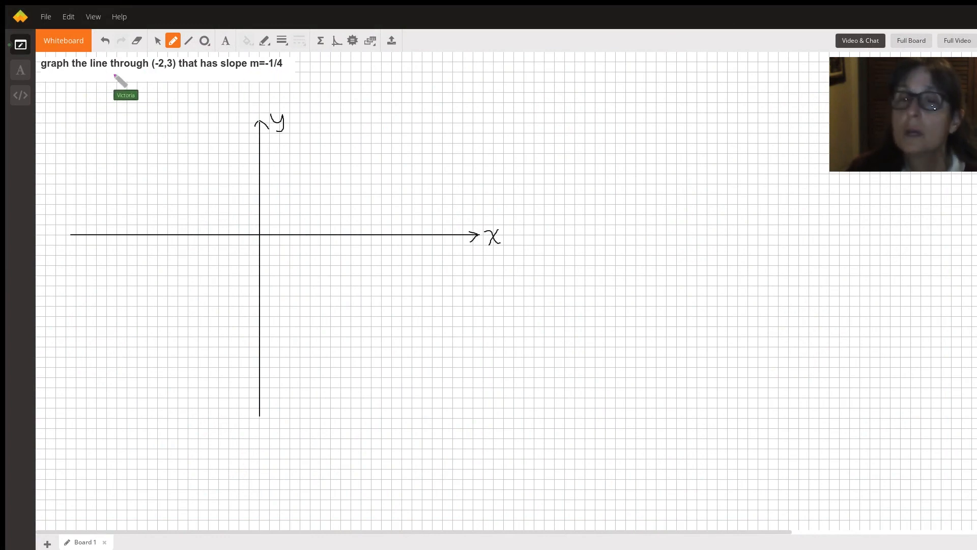
Underline the point (-2,3) in the problem statement in pink.
{"action": "left_click_drag", "start_coordinate": [143, 73], "coordinate": [184, 73]}
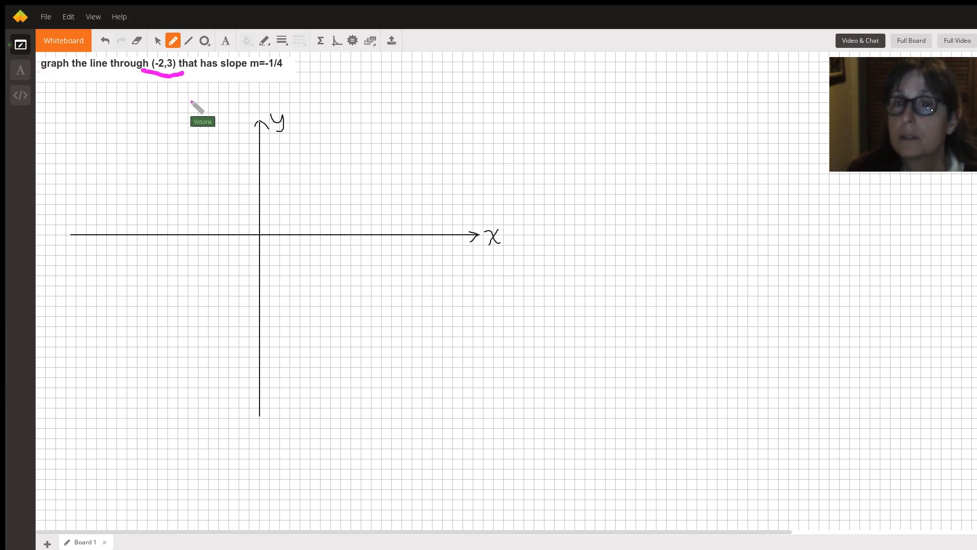
{"action": "mouse_move", "coordinate": [255, 243]}
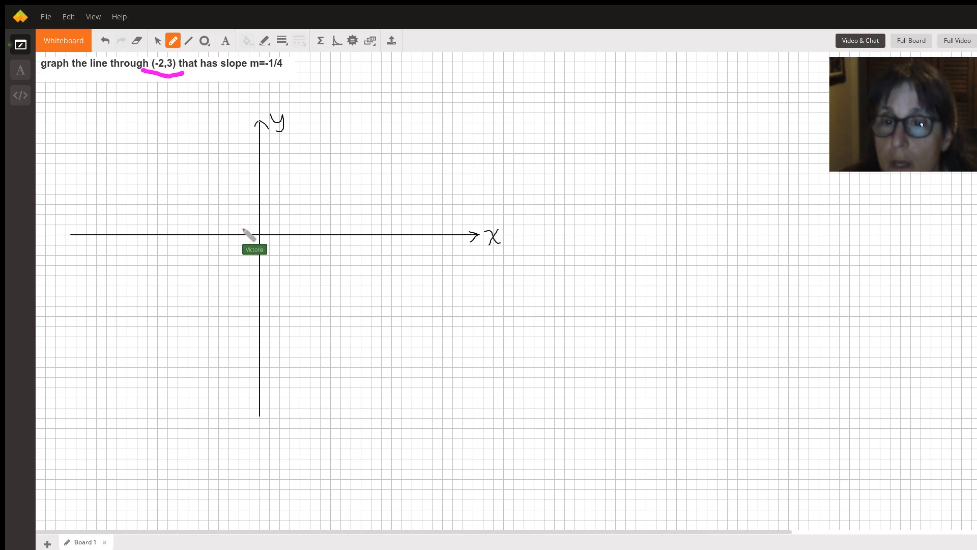
{"action": "mouse_move", "coordinate": [246, 211]}
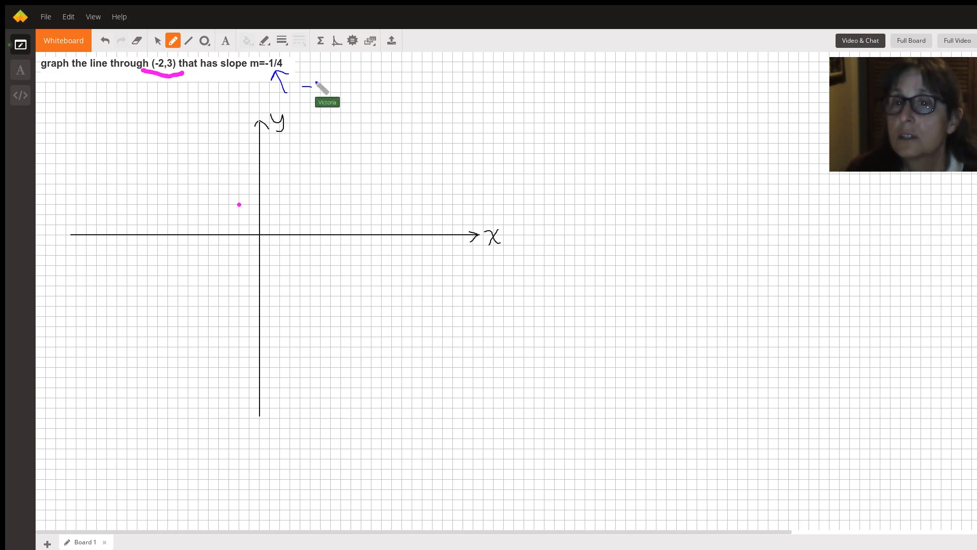
Write the slope as -1 over 4 in blue and label the numerator up/down.
{"action": "left_click_drag", "start_coordinate": [305, 86], "coordinate": [339, 99]}
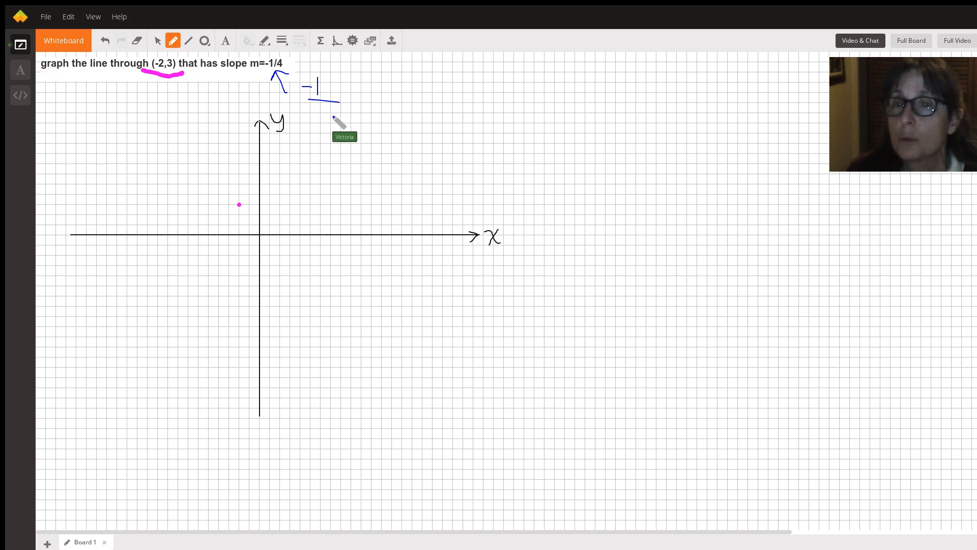
{"action": "left_click_drag", "start_coordinate": [318, 97], "coordinate": [339, 118]}
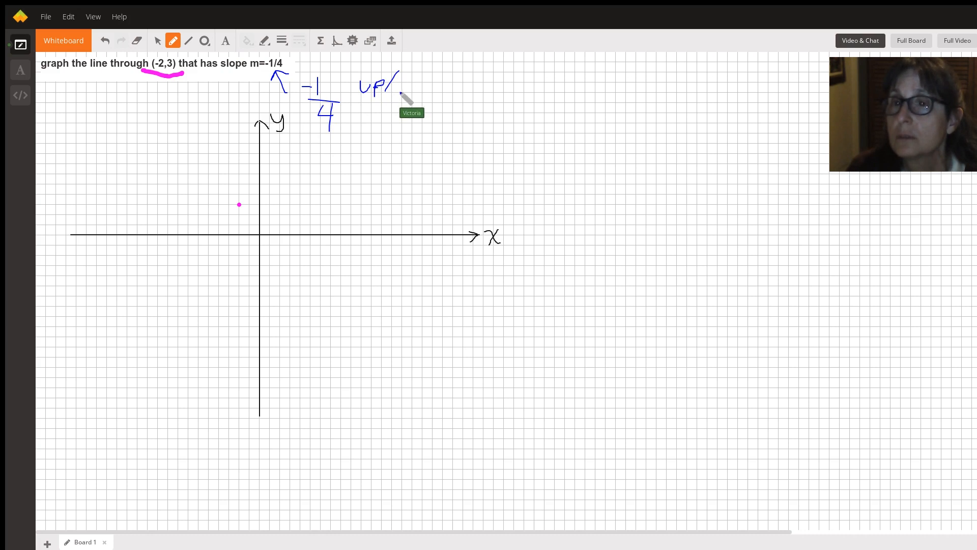
{"action": "left_click_drag", "start_coordinate": [398, 87], "coordinate": [436, 90]}
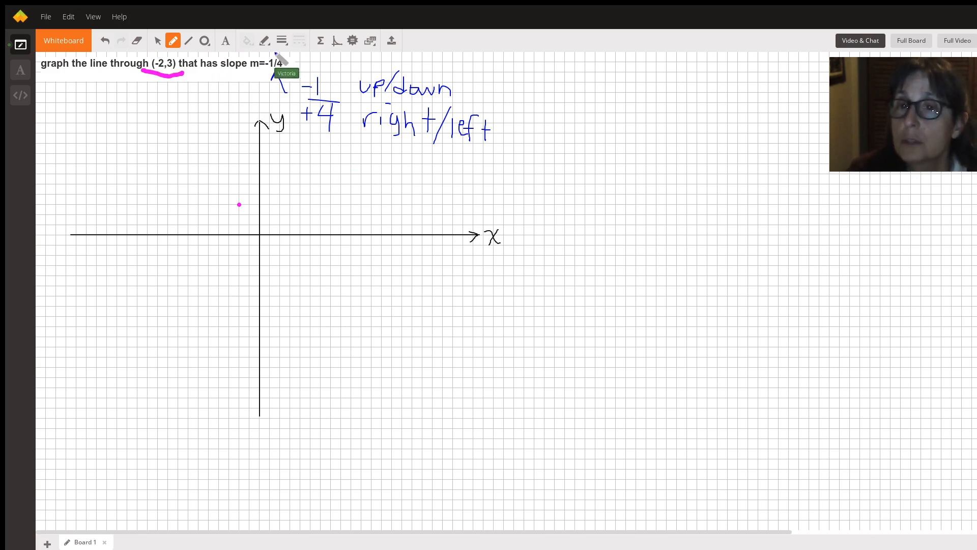
{"action": "mouse_move", "coordinate": [189, 178]}
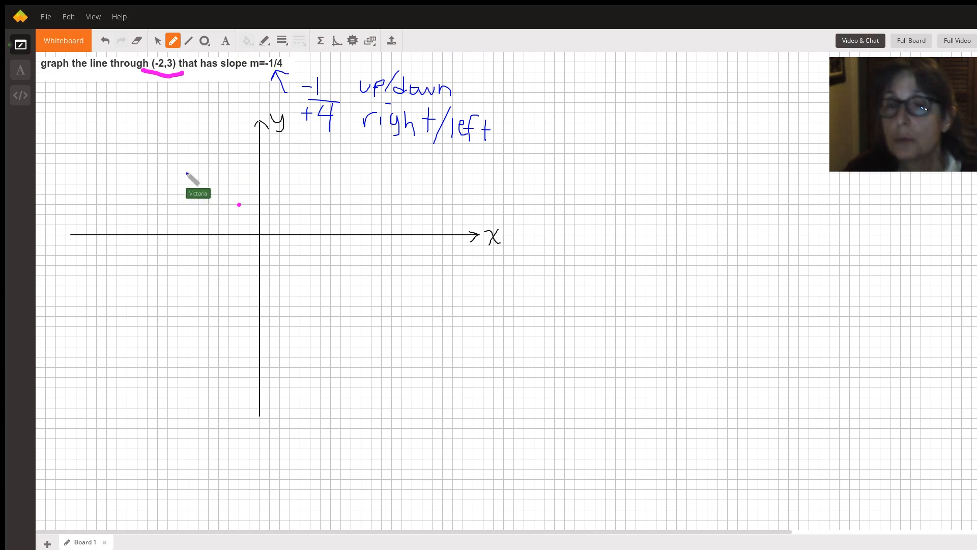
{"action": "mouse_move", "coordinate": [238, 205]}
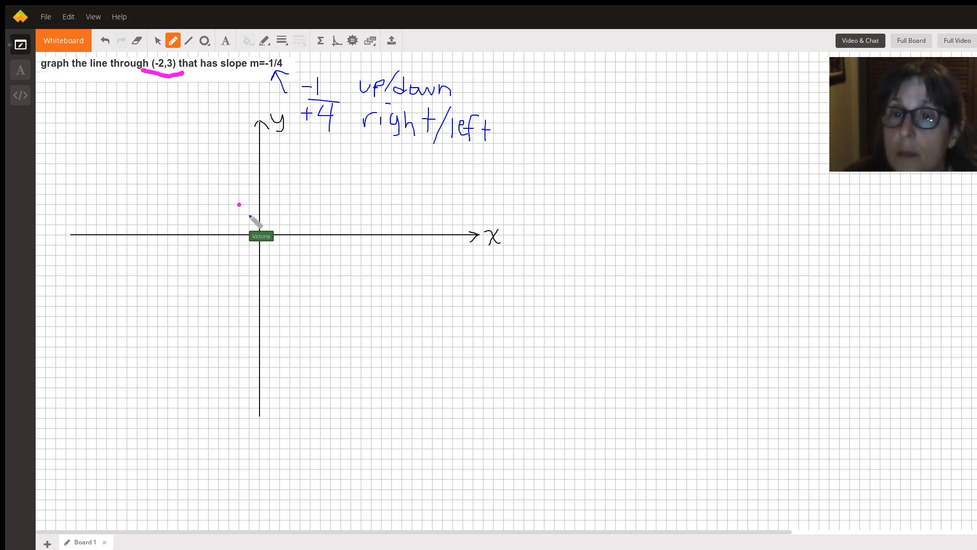
{"action": "mouse_move", "coordinate": [280, 225]}
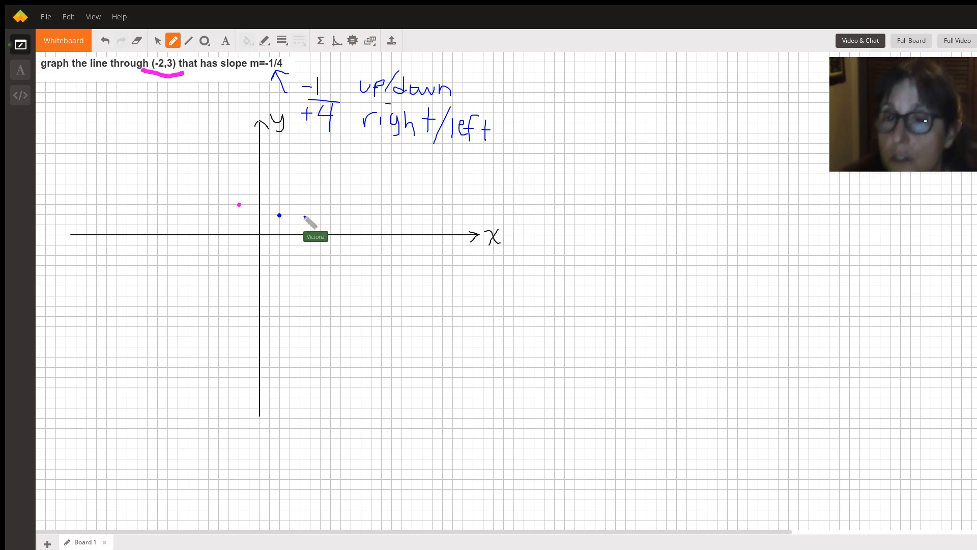
{"action": "mouse_move", "coordinate": [285, 234]}
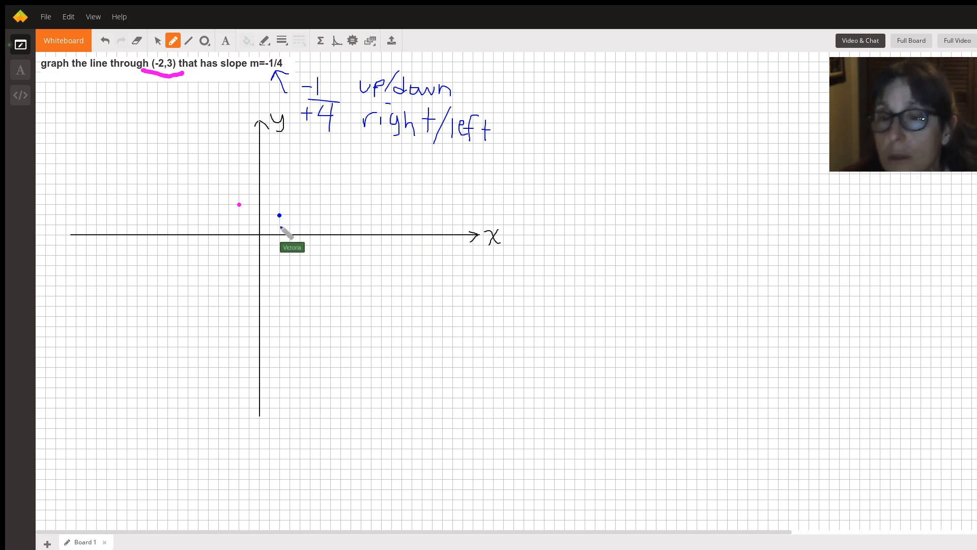
{"action": "mouse_move", "coordinate": [321, 233]}
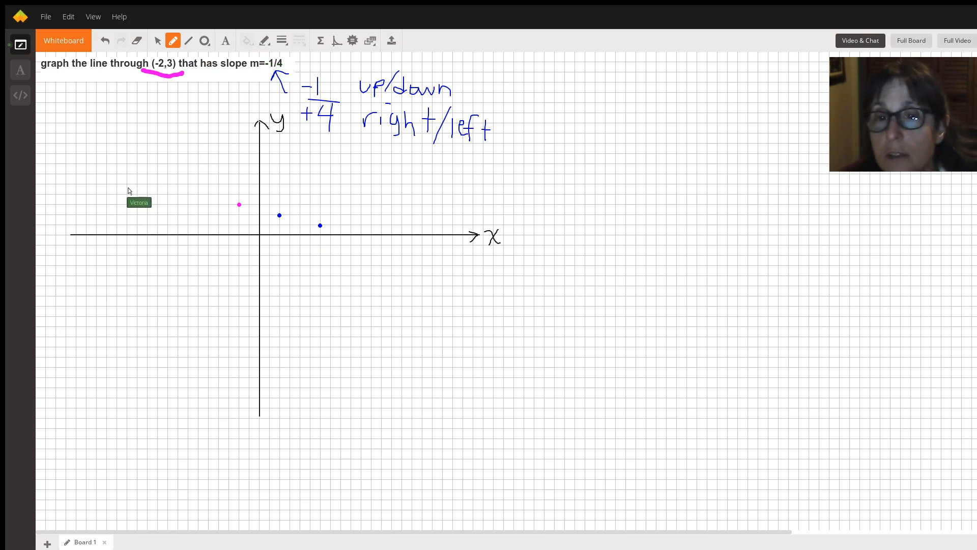
{"action": "mouse_move", "coordinate": [495, 268]}
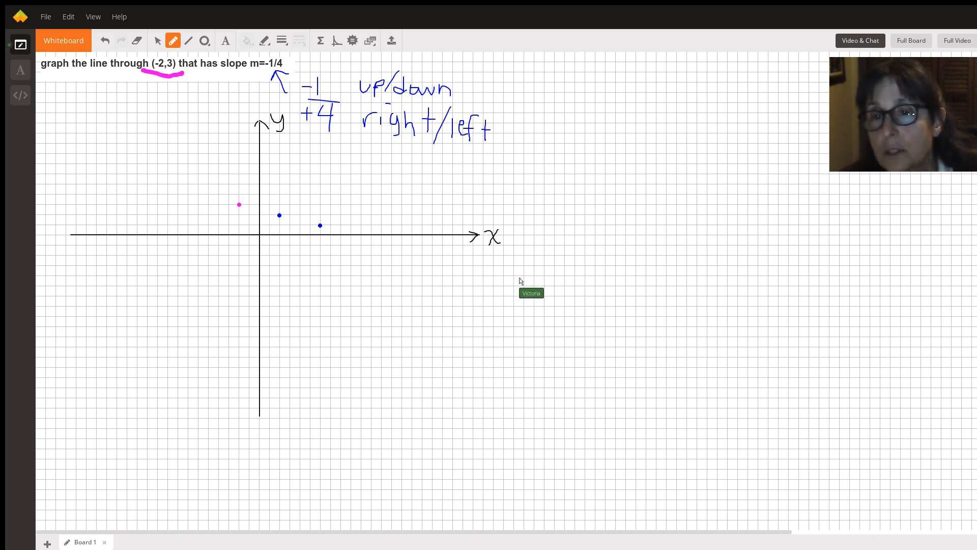
Draw a straight blue line through the pink point and both blue dots.
{"action": "left_click_drag", "start_coordinate": [129, 185], "coordinate": [520, 278]}
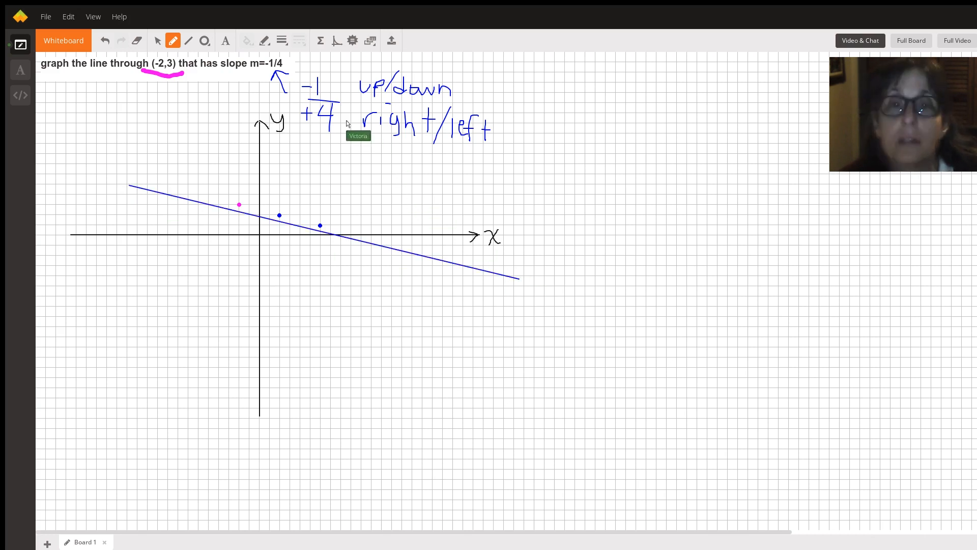
{"action": "mouse_move", "coordinate": [378, 247]}
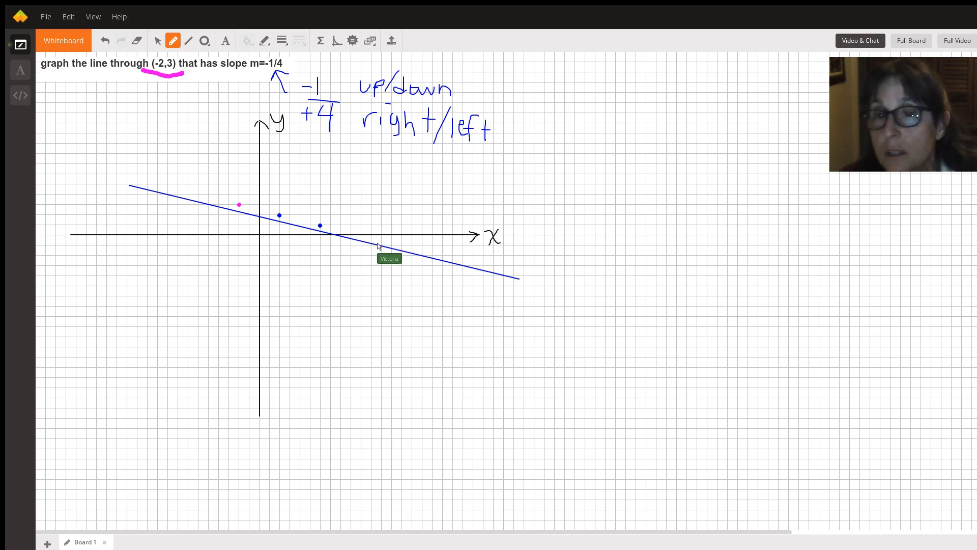